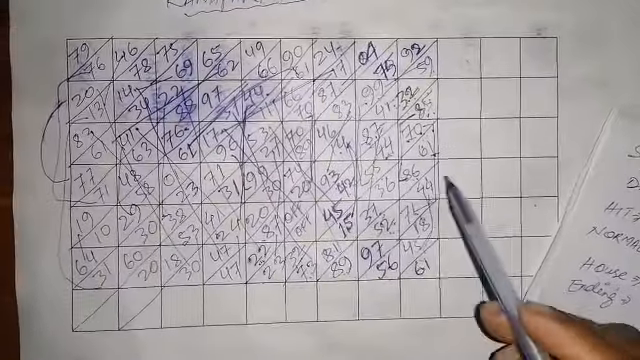
{"action": "mouse_move", "coordinate": [450, 280]}
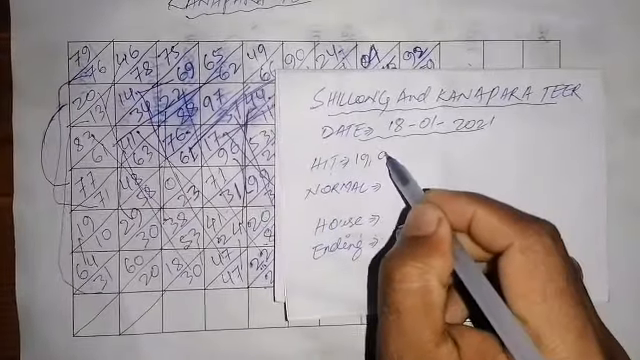
{"action": "type", "text": "91,1"}
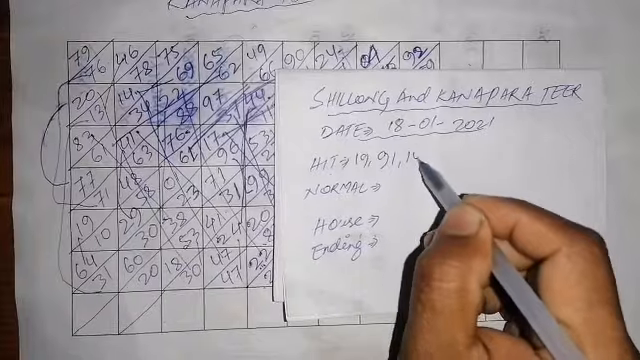
{"action": "type", "text": "69,"}
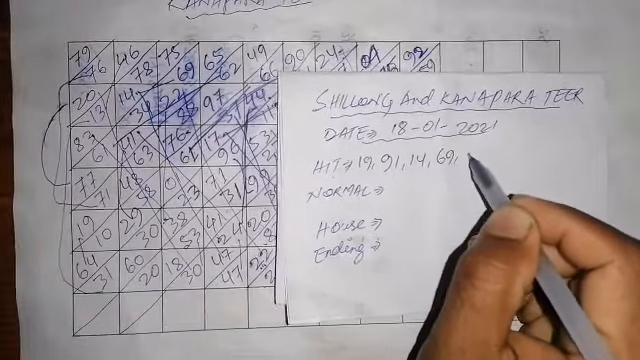
{"action": "type", "text": "64."}
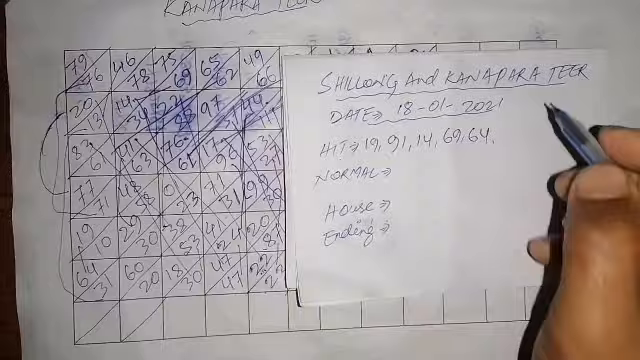
{"action": "type", "text": "3"}
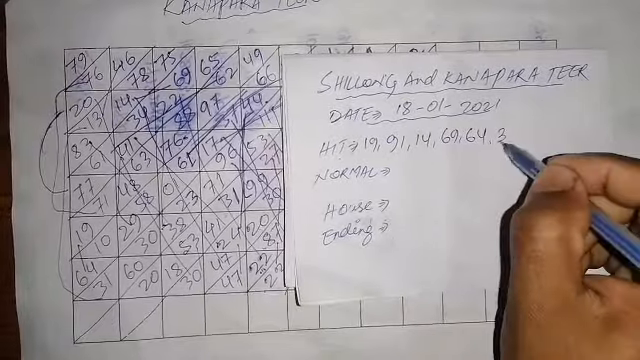
{"action": "type", "text": "3782,87"}
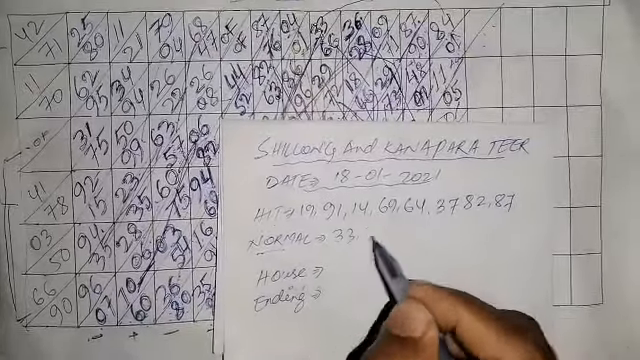
{"action": "type", "text": "38,"}
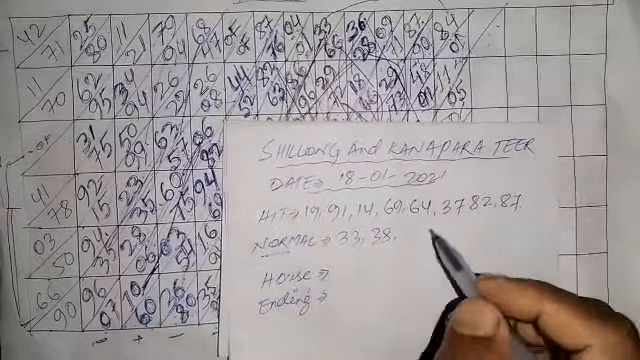
{"action": "type", "text": "88."}
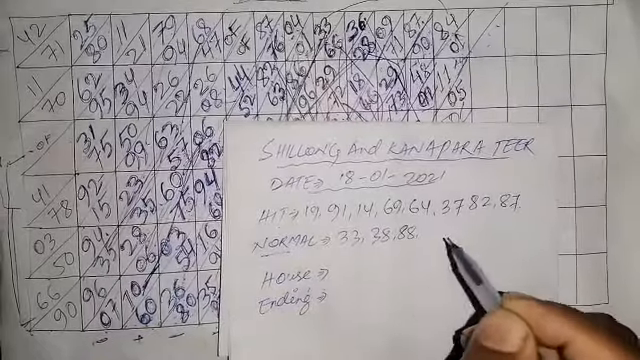